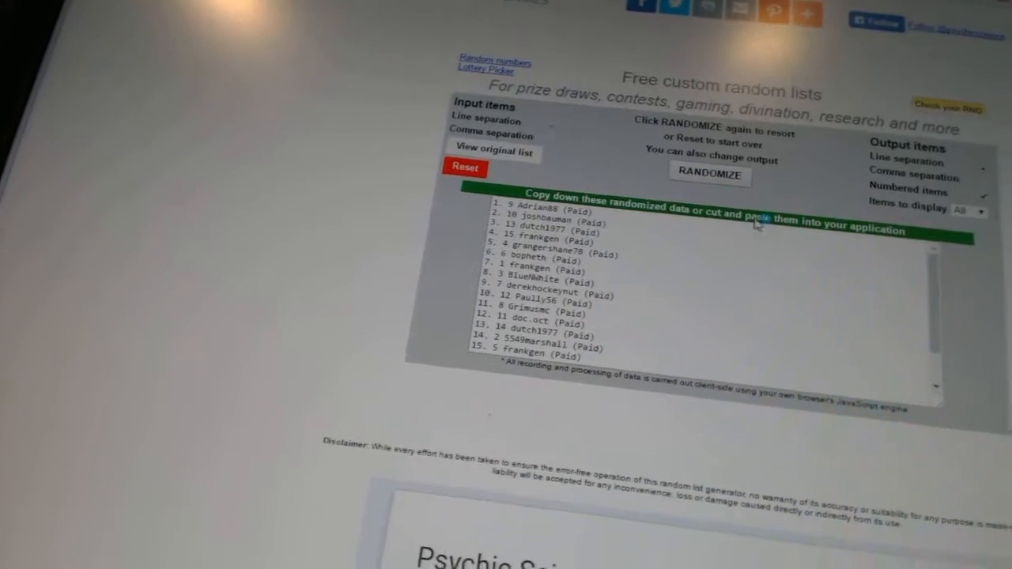
# Reshuffle the fifteen numbered usernames and select the whole randomized list in the output box
pyautogui.click(707, 174)
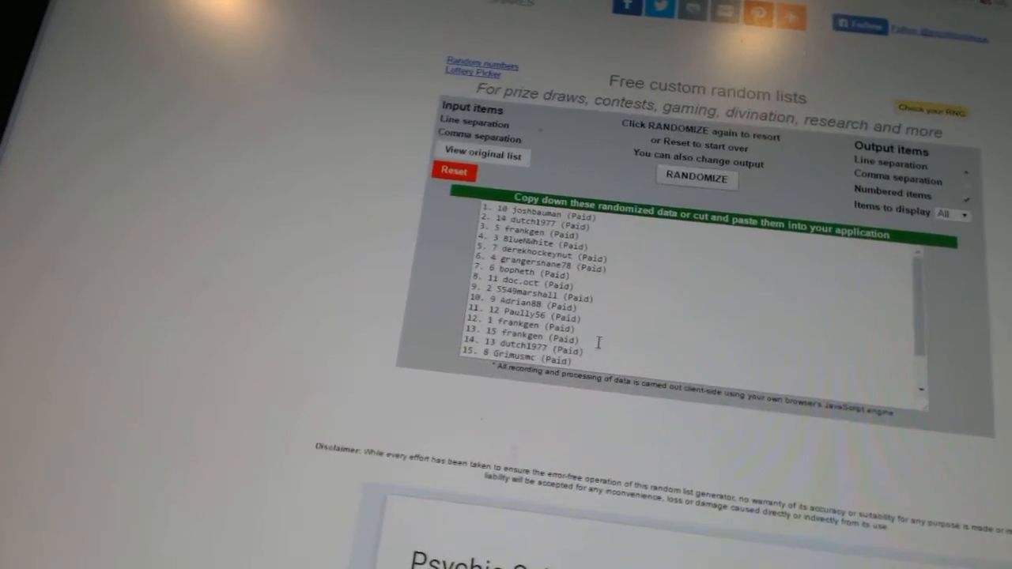
pyautogui.moveTo(505, 214); pyautogui.dragTo(577, 363)
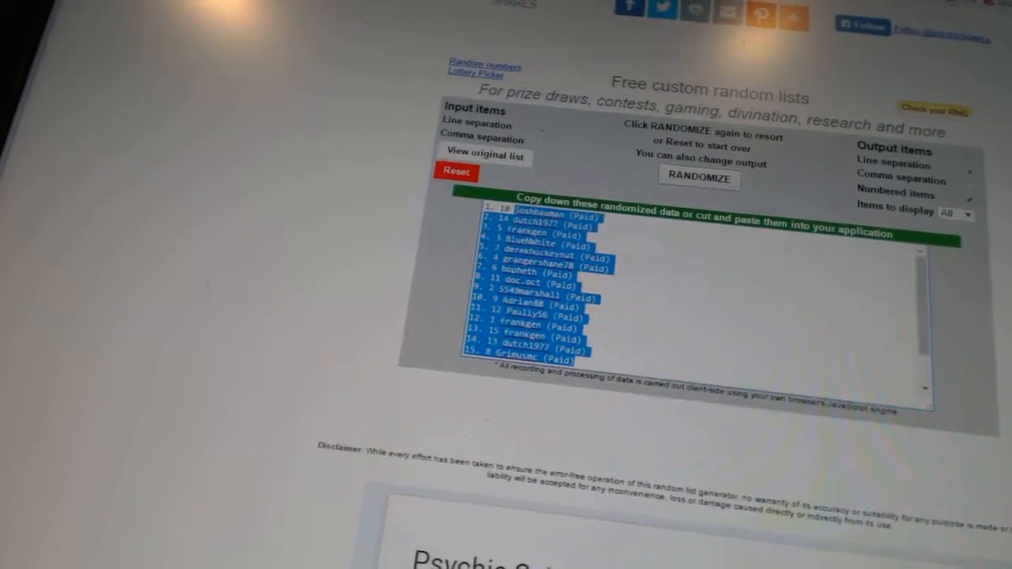
# Randomize the thirty team-city names into a numbered list
pyautogui.click(698, 177)
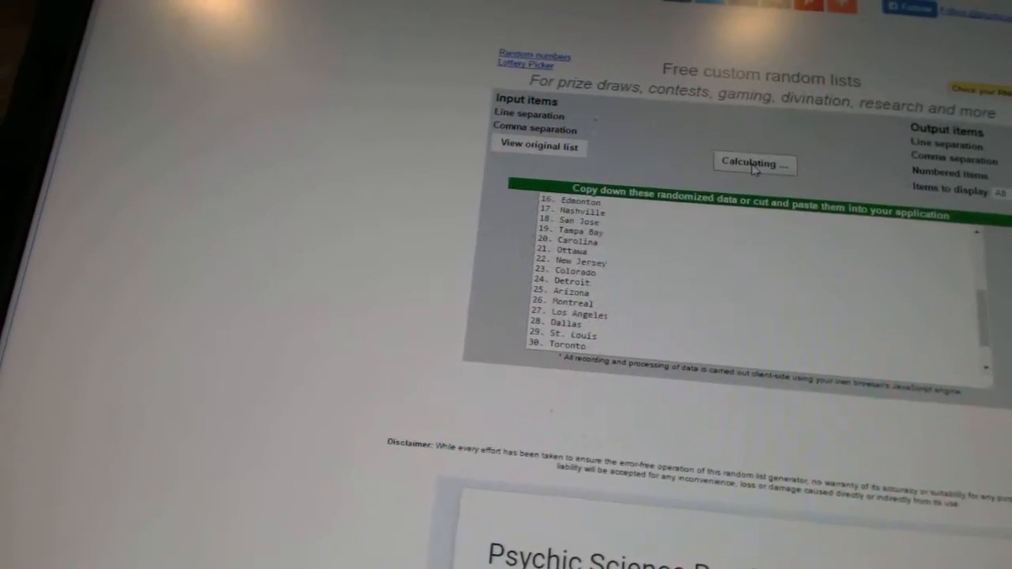